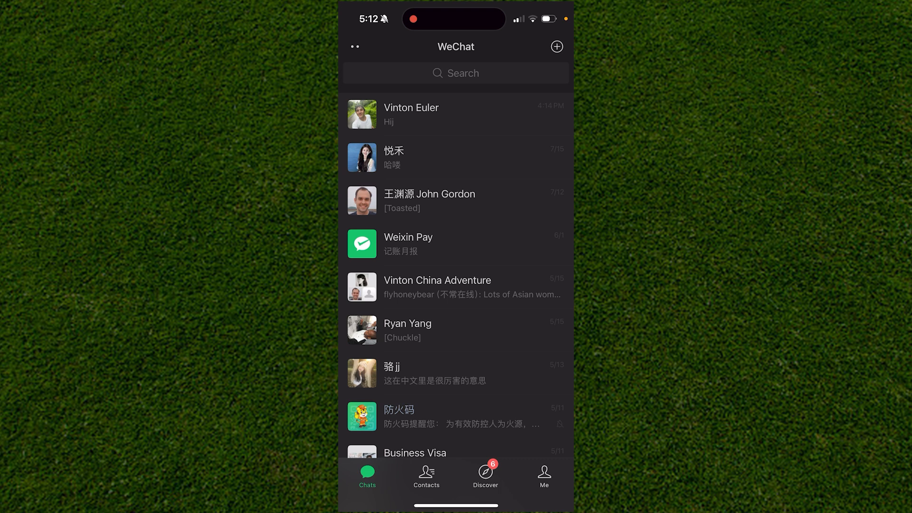
Go to the Me profile tab and enter WeChat's Settings page.
scroll(down, 3)
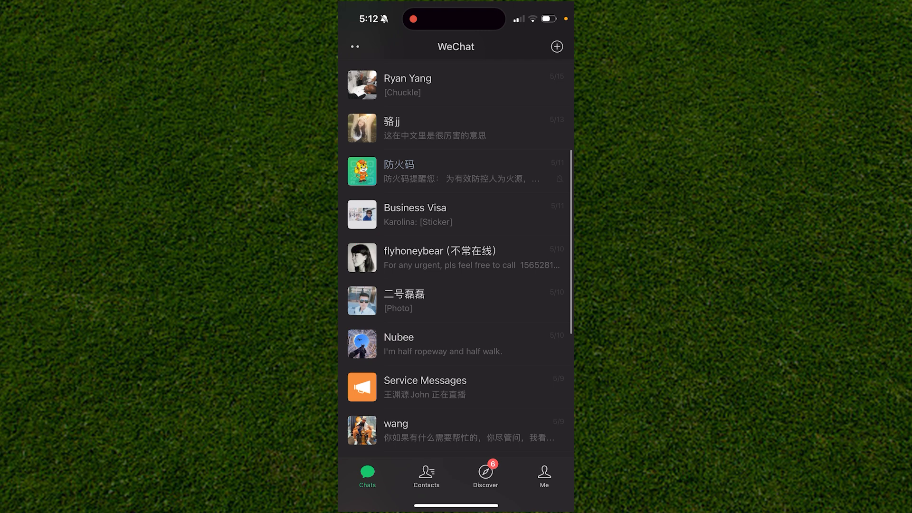
scroll(down, 3)
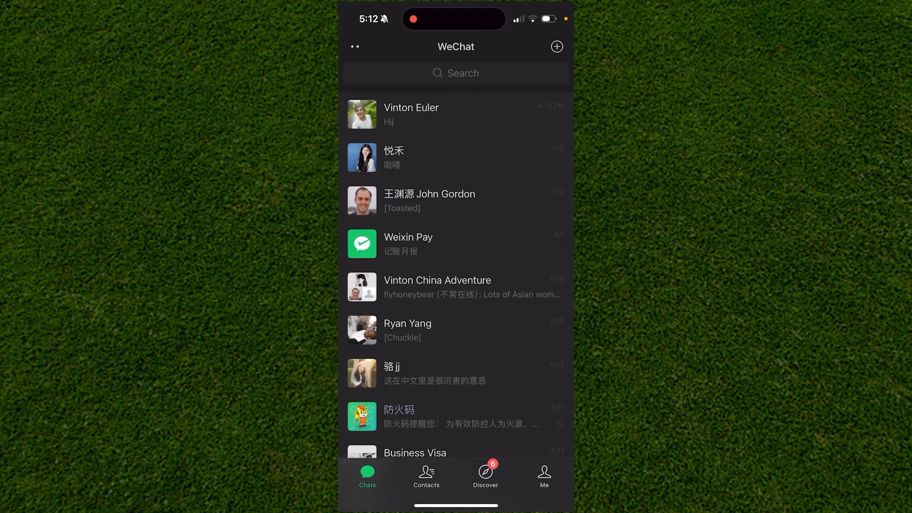
scroll(down, 3)
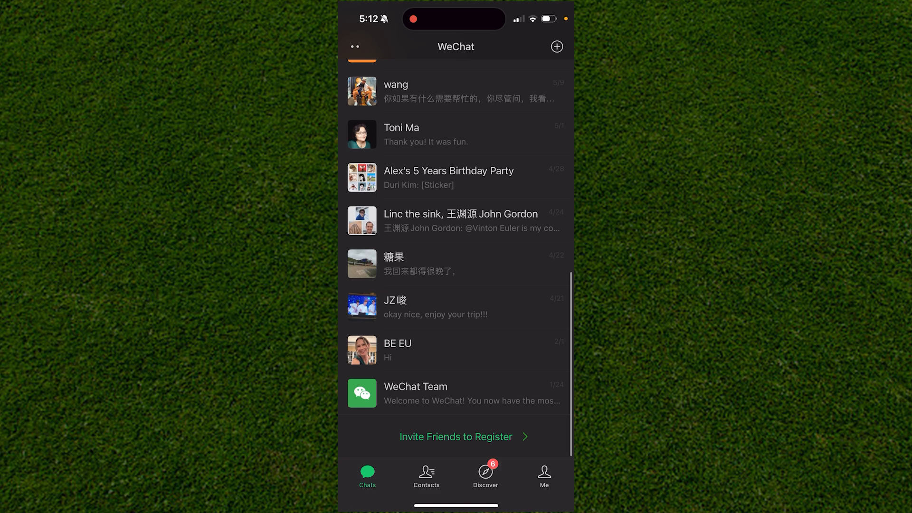
scroll(down, 3)
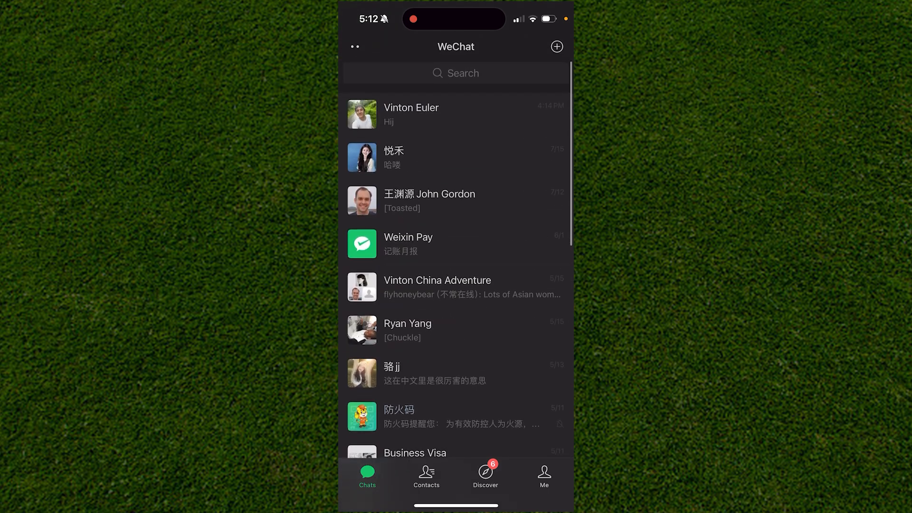
click(543, 475)
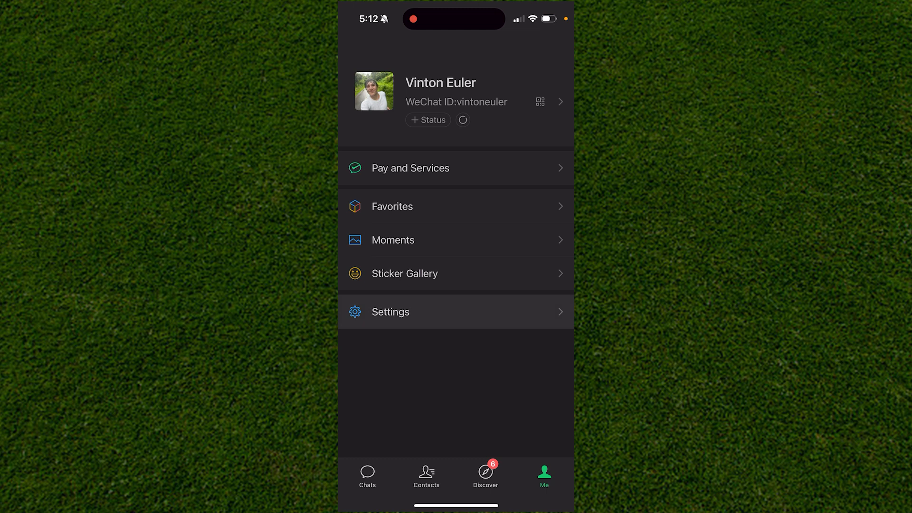
click(390, 311)
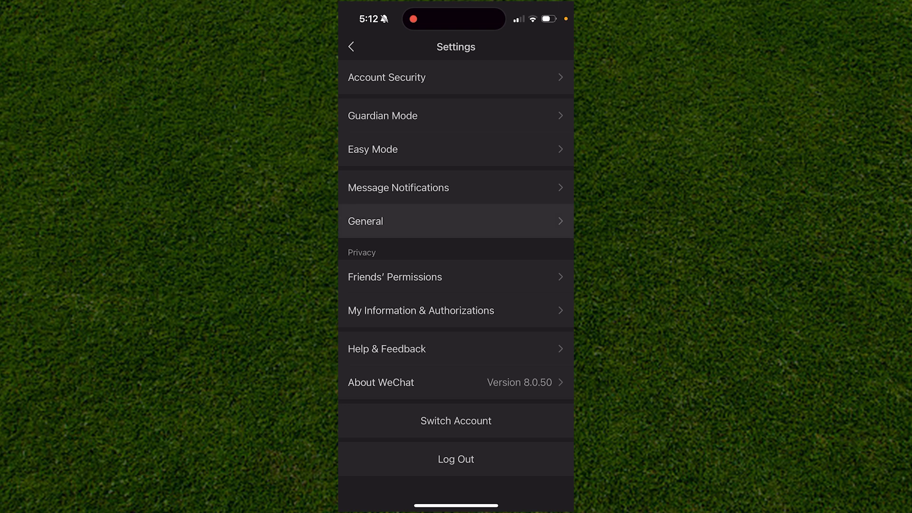
Enter General settings and reach Chat History Migration & Backup in the Chat History section.
click(365, 221)
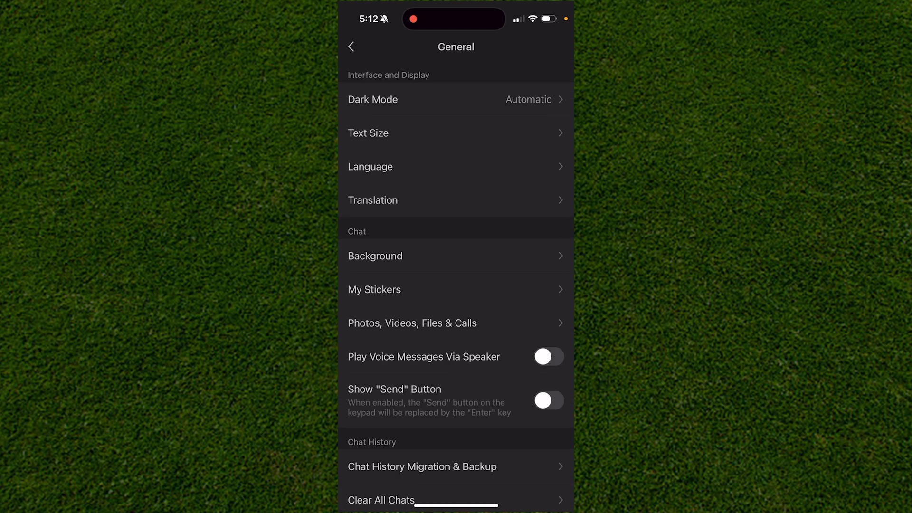
scroll(down, 3)
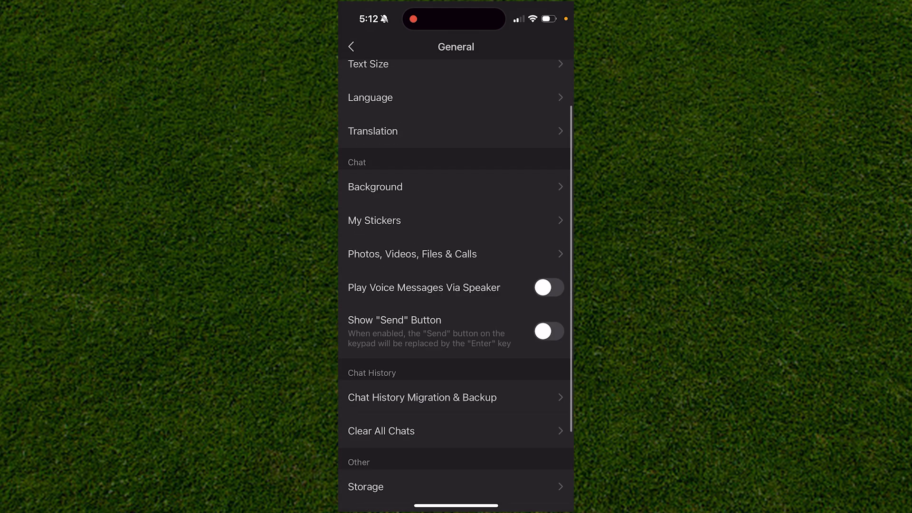
scroll(down, 3)
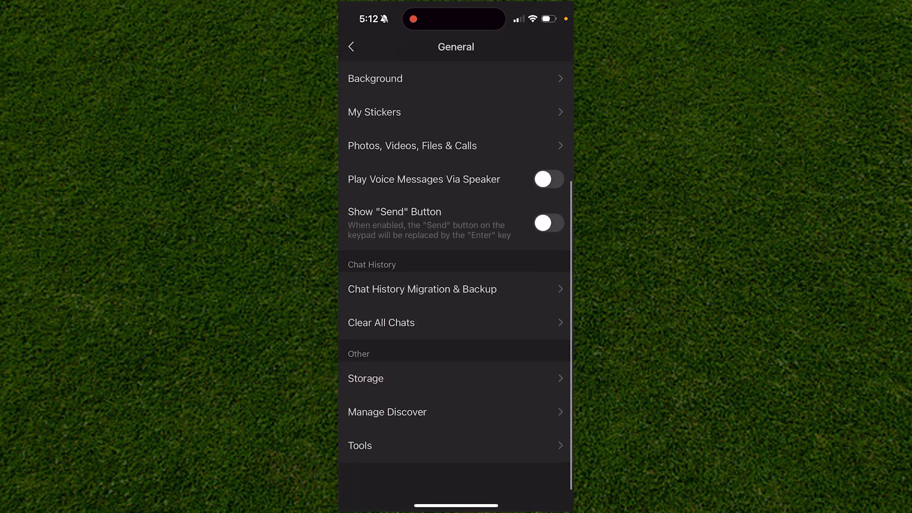
scroll(down, 3)
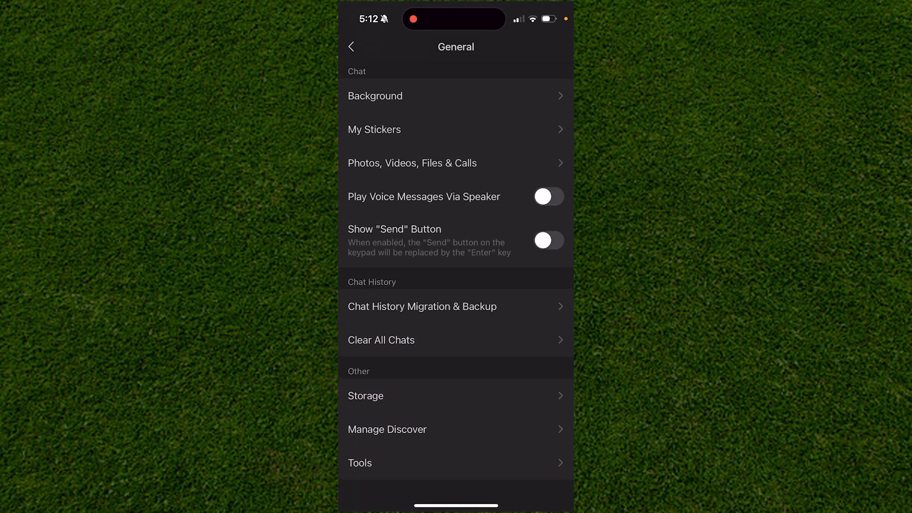
click(422, 305)
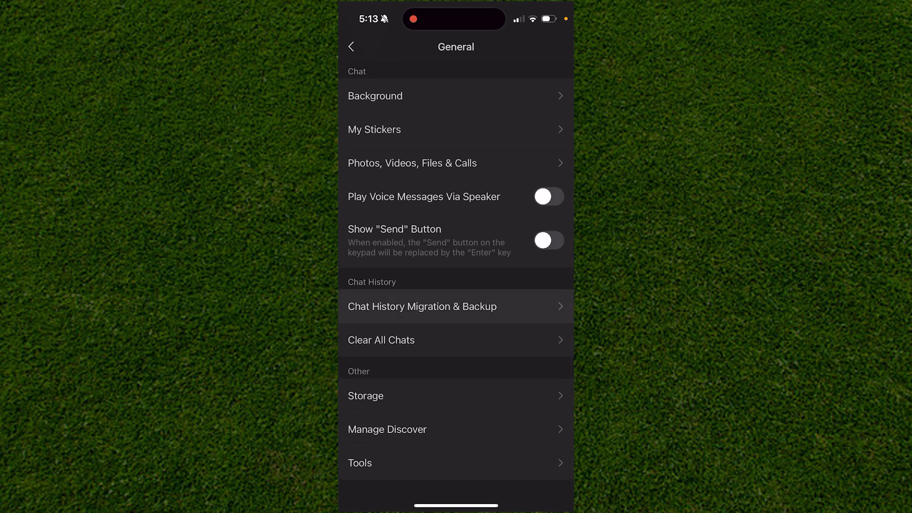
click(422, 305)
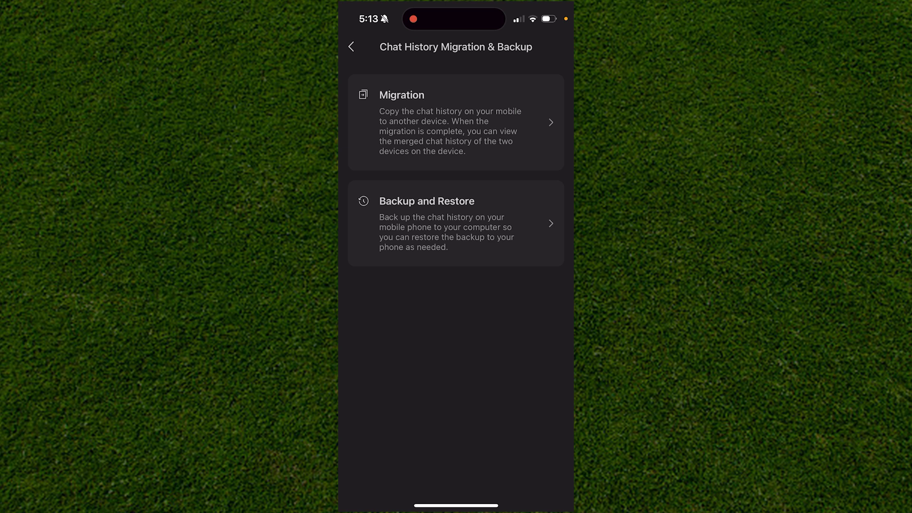
Choose Migration to another mobile phone or tablet, showing 168.9 MB of history ready.
click(455, 124)
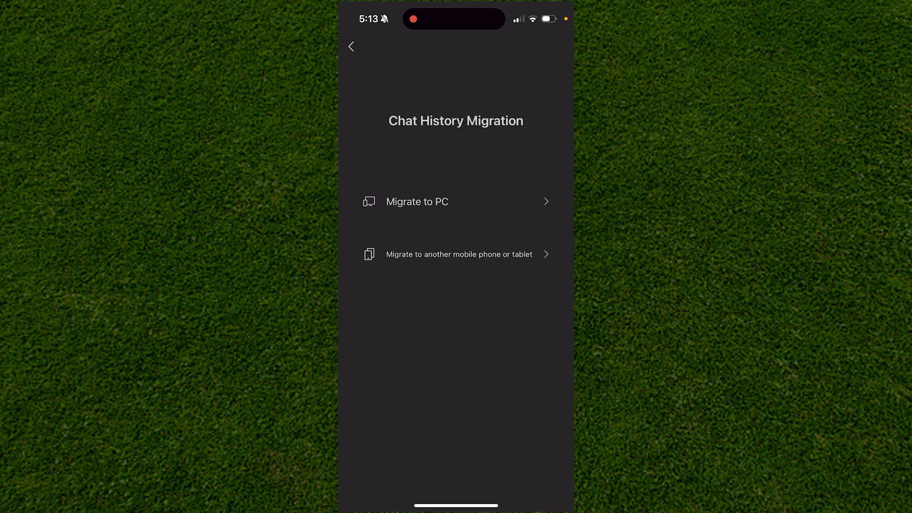
click(460, 255)
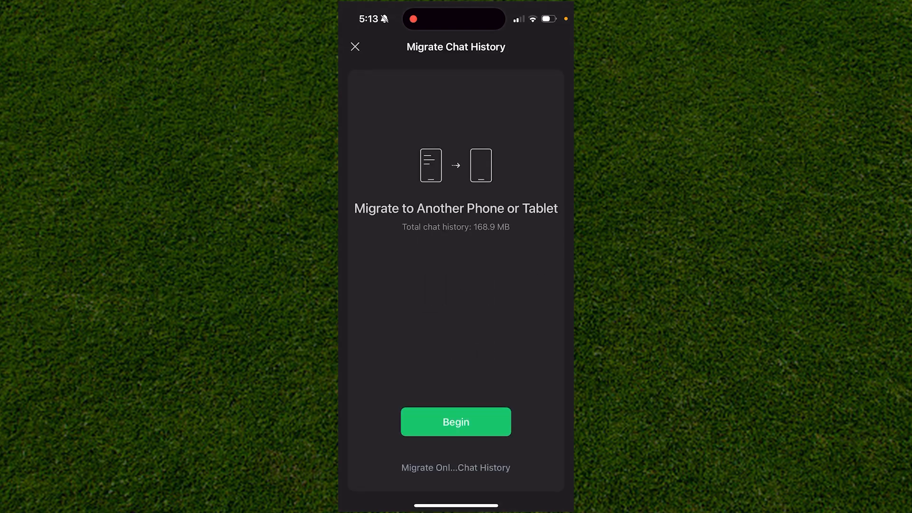